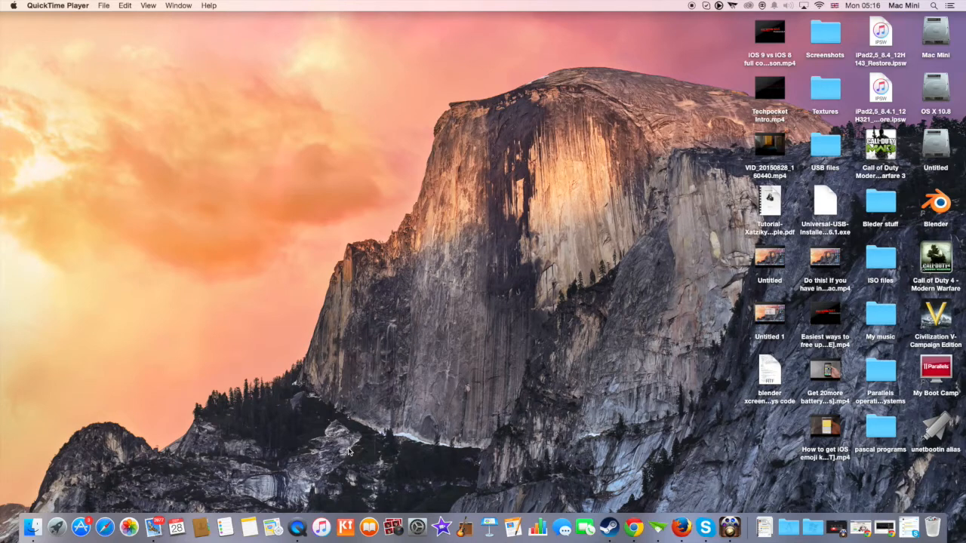
{"action": "mouse_move", "coordinate": [119, 44]}
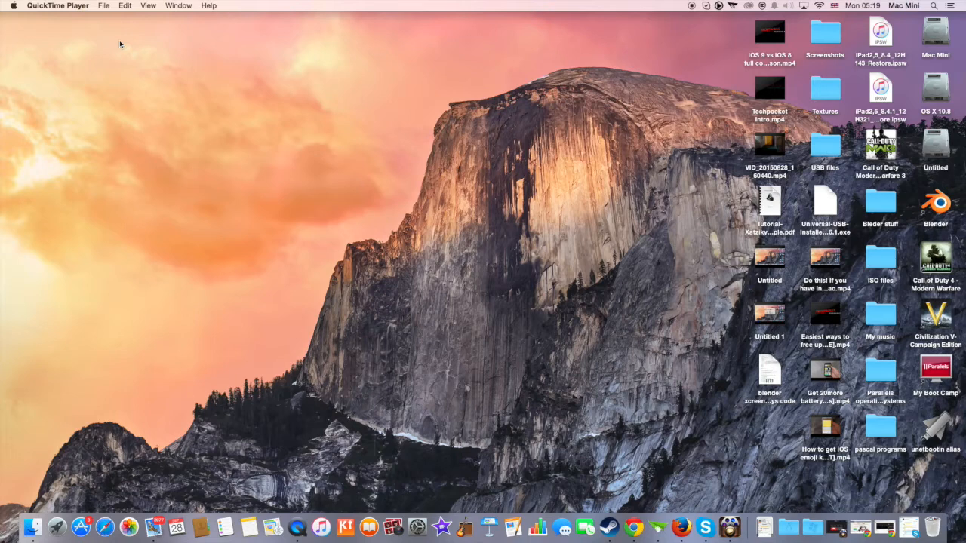
{"action": "mouse_move", "coordinate": [246, 130]}
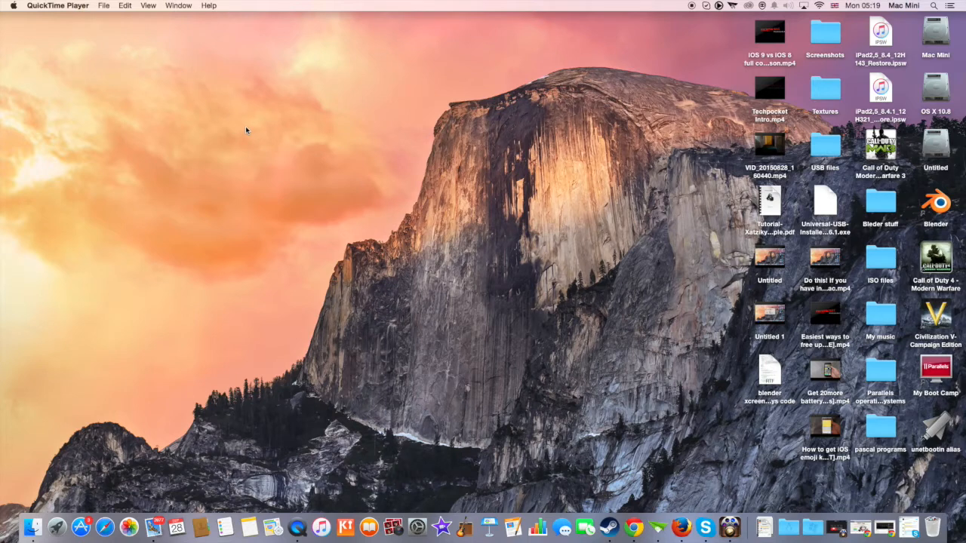
{"action": "mouse_move", "coordinate": [184, 107]}
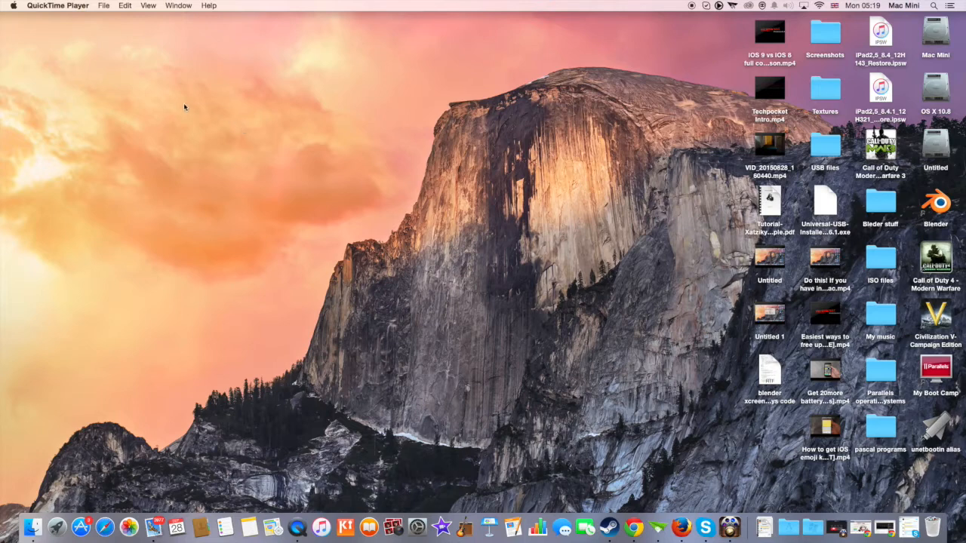
{"action": "mouse_move", "coordinate": [134, 54]}
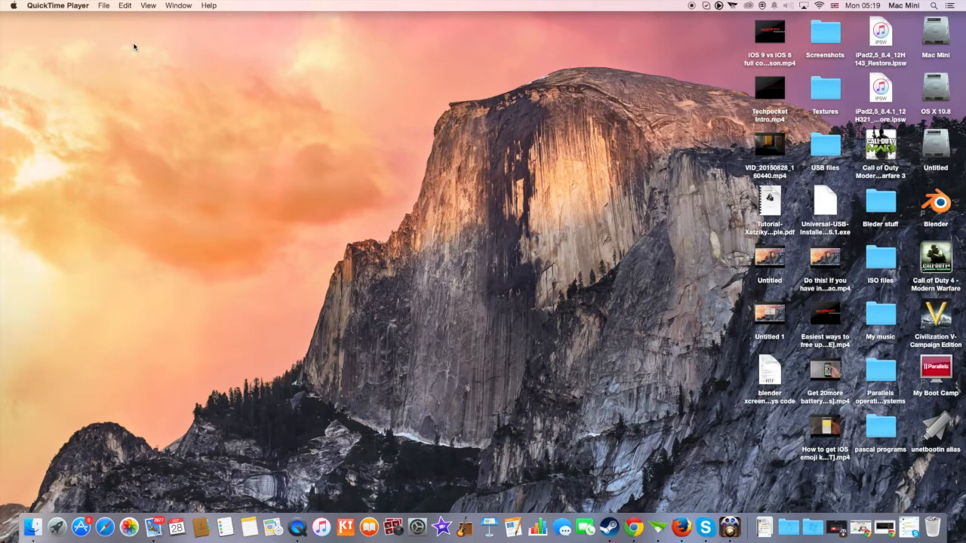
{"action": "mouse_move", "coordinate": [129, 48]}
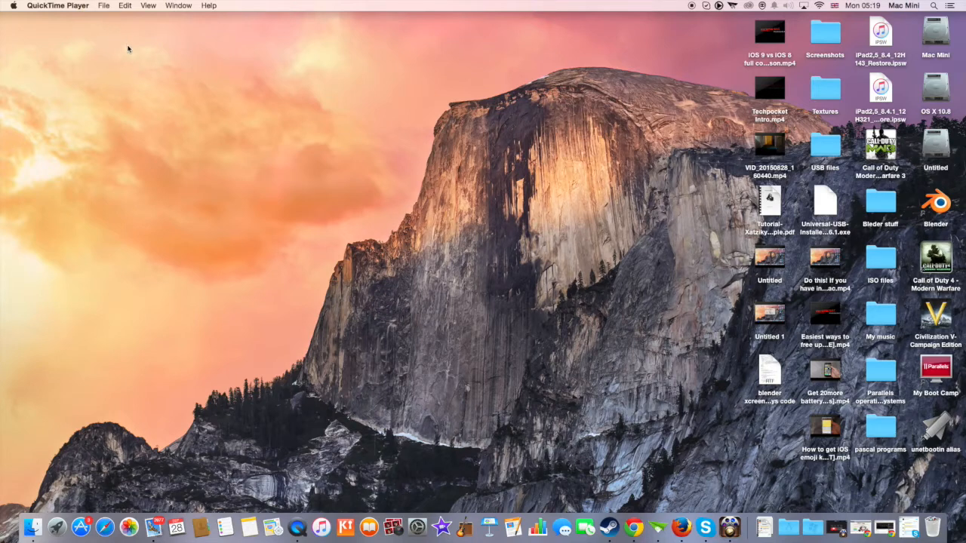
{"action": "mouse_move", "coordinate": [340, 332]}
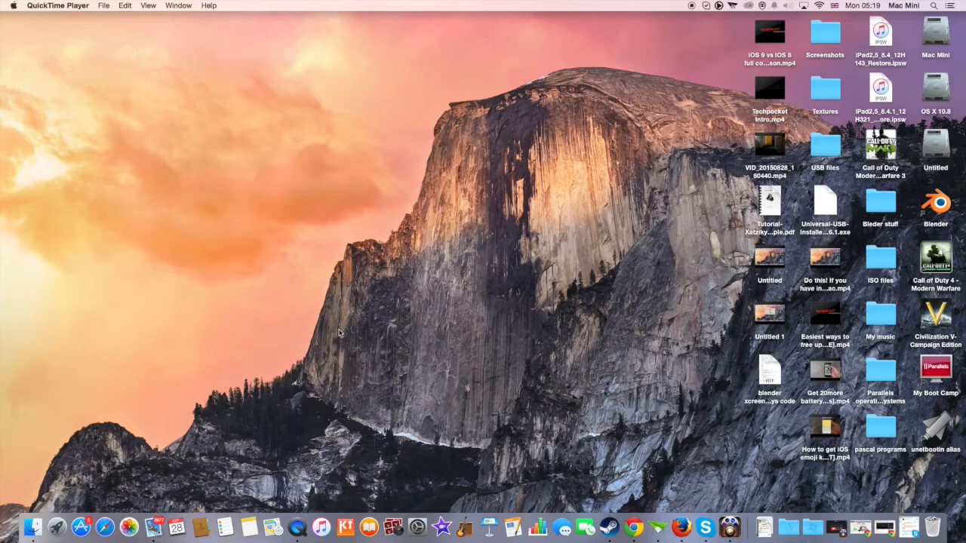
- Launch QuickTime Player from Spotlight, start a New Movie Recording, and choose Later on the iTunes update
{"action": "left_click", "coordinate": [933, 5]}
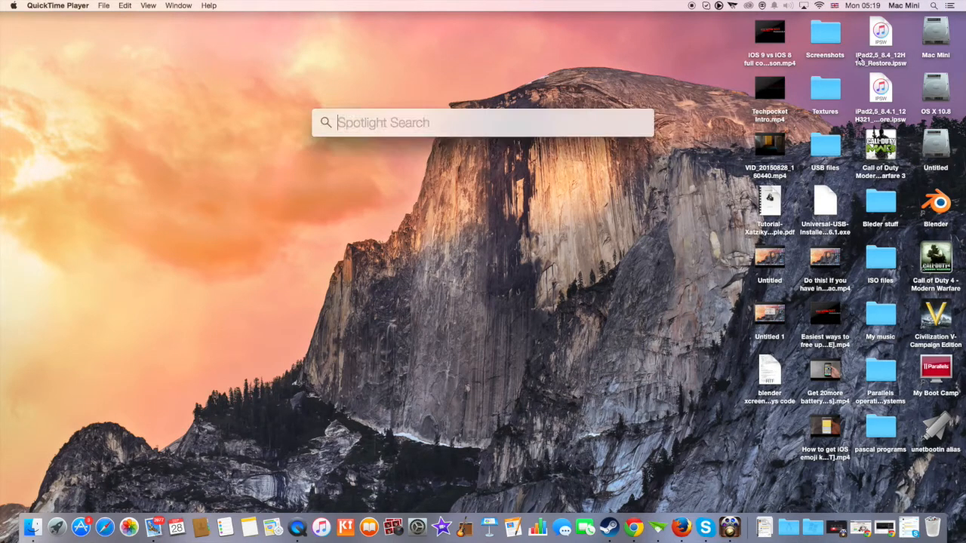
{"action": "type", "text": "quickTime Player"}
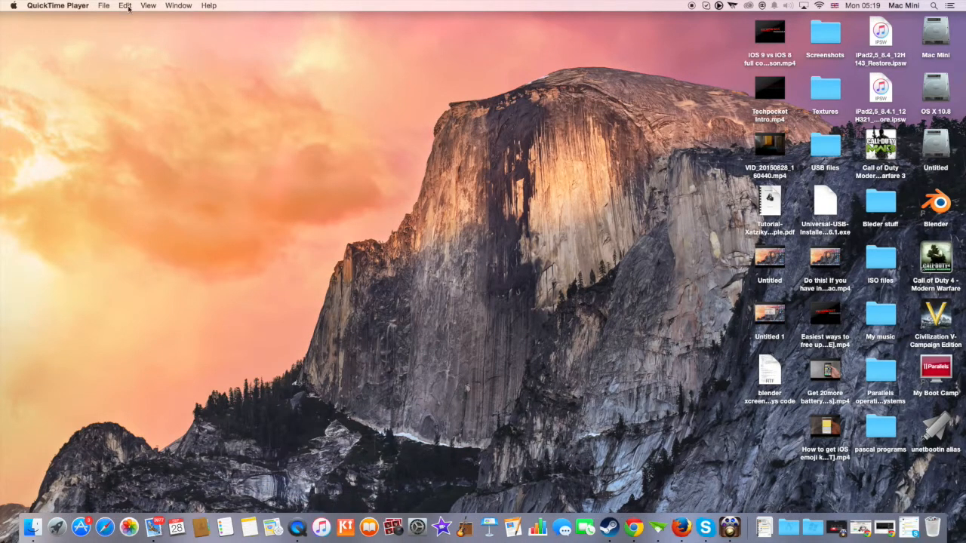
{"action": "left_click", "coordinate": [104, 6]}
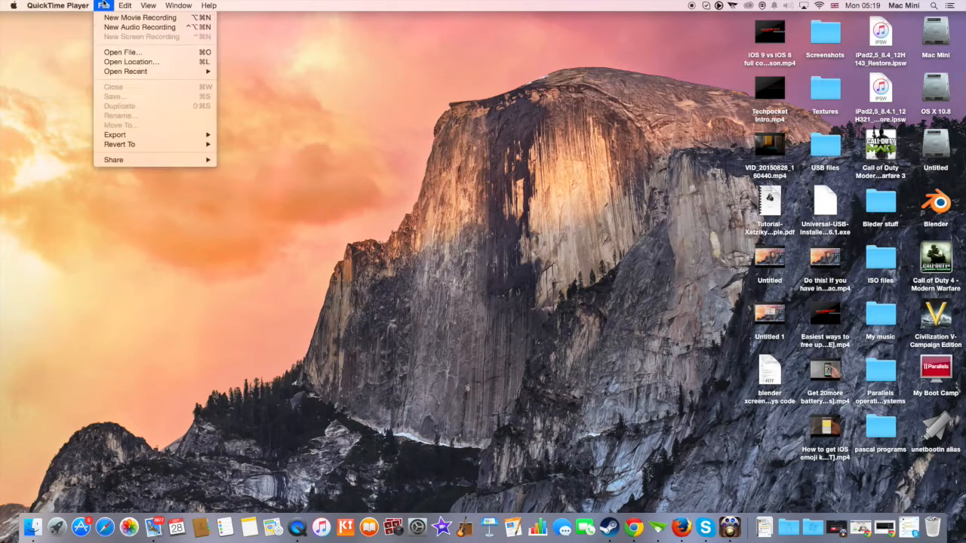
{"action": "mouse_move", "coordinate": [139, 17]}
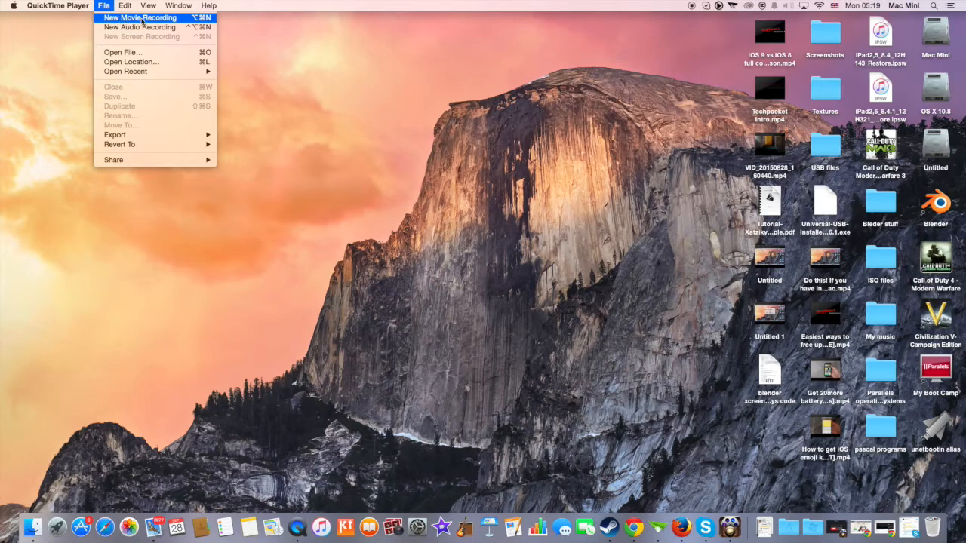
{"action": "left_click", "coordinate": [138, 17]}
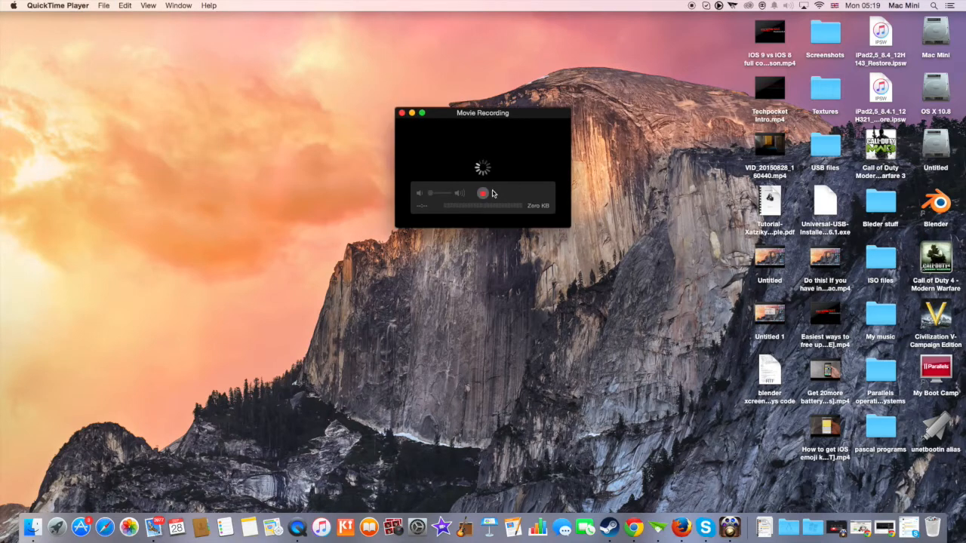
{"action": "left_click", "coordinate": [321, 527]}
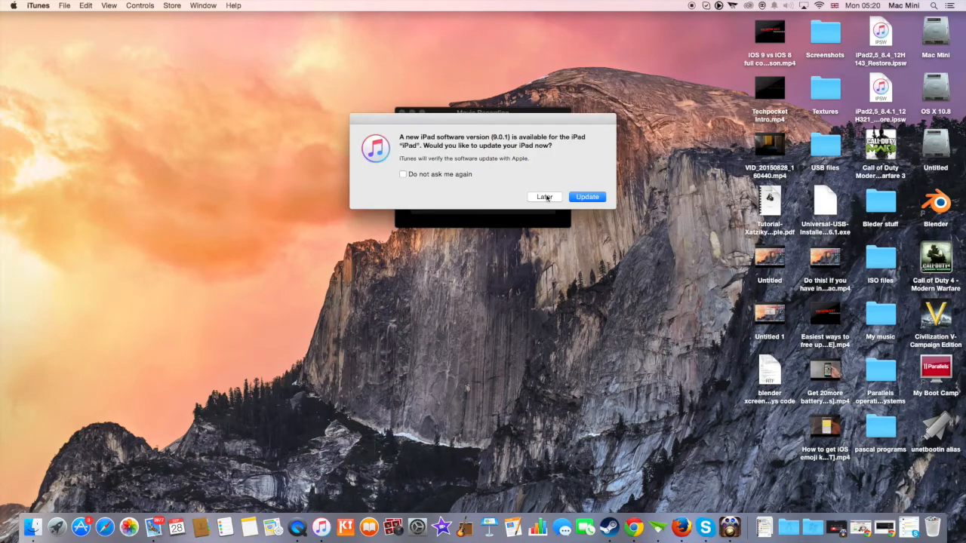
{"action": "left_click", "coordinate": [544, 197]}
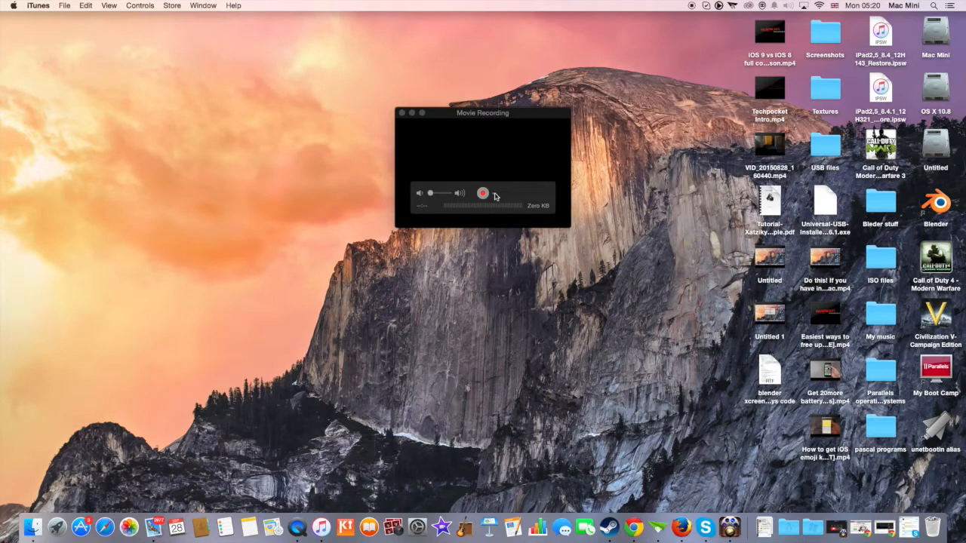
- Choose iPad as the recording's camera source so its home screen appears live
{"action": "left_click", "coordinate": [494, 193]}
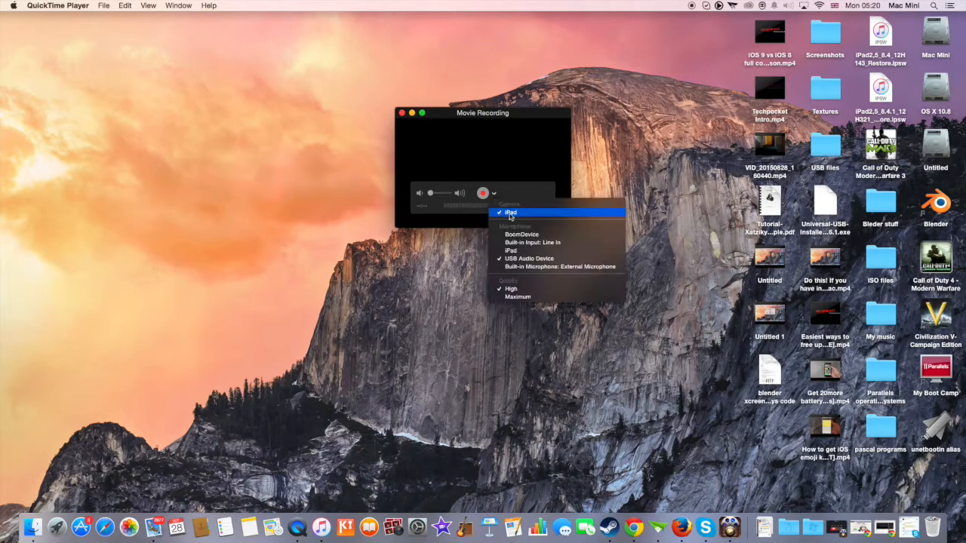
{"action": "left_click", "coordinate": [511, 213]}
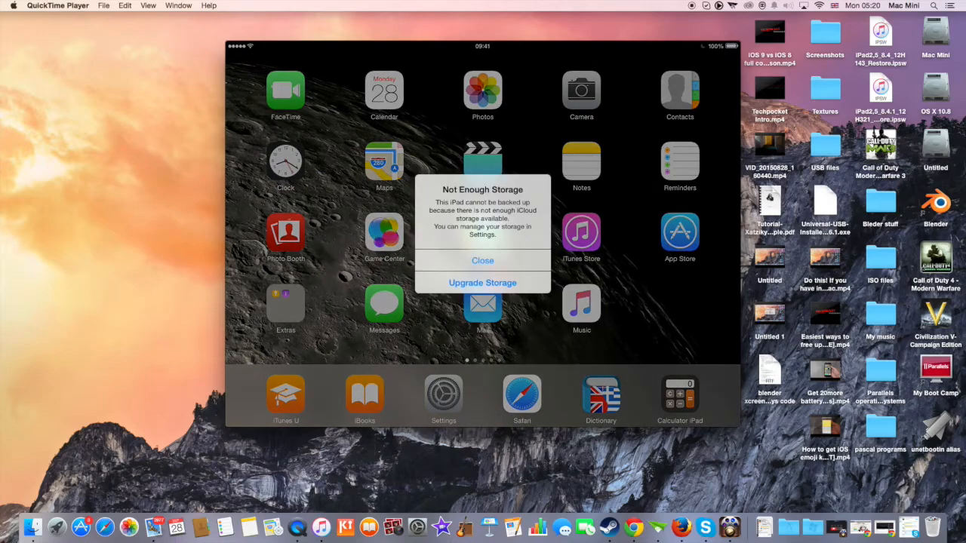
{"action": "left_click", "coordinate": [482, 261]}
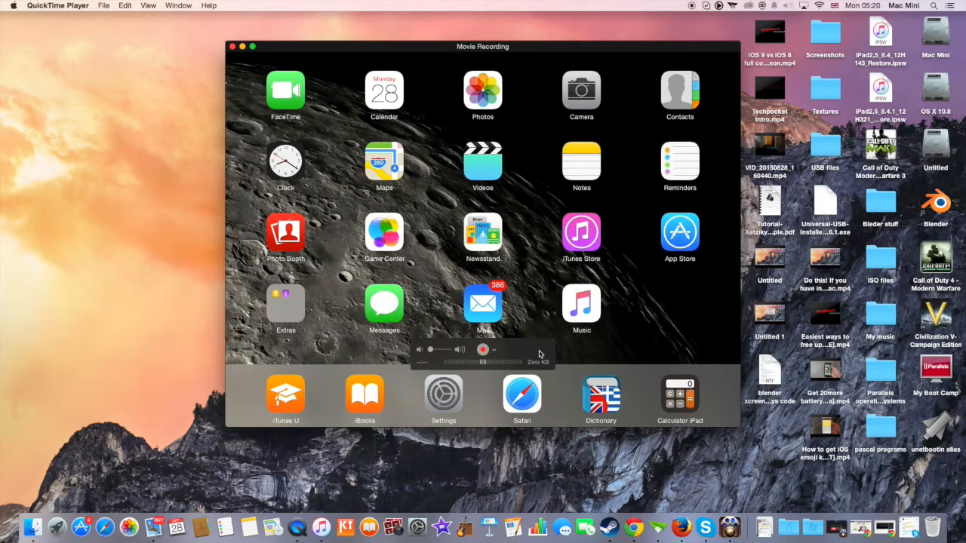
{"action": "mouse_move", "coordinate": [565, 356]}
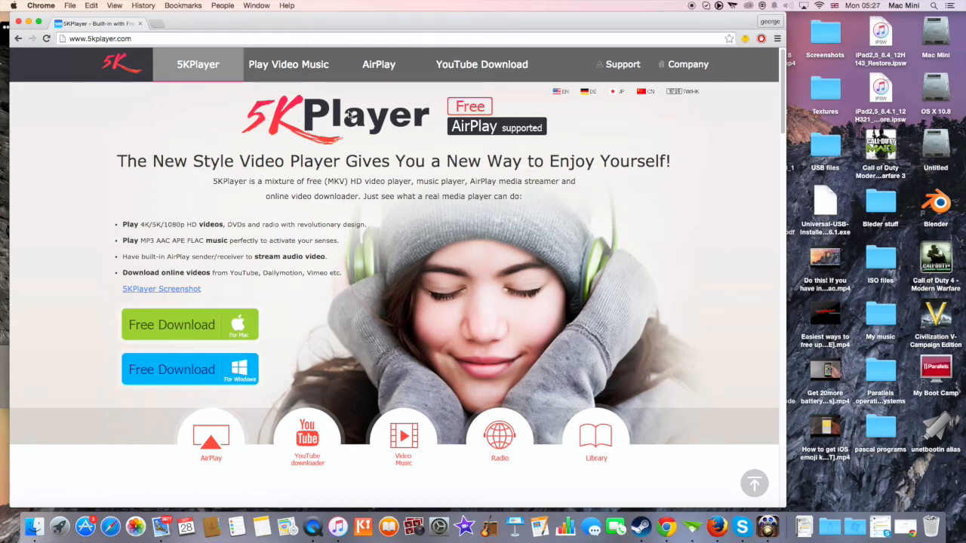
{"action": "mouse_move", "coordinate": [390, 209]}
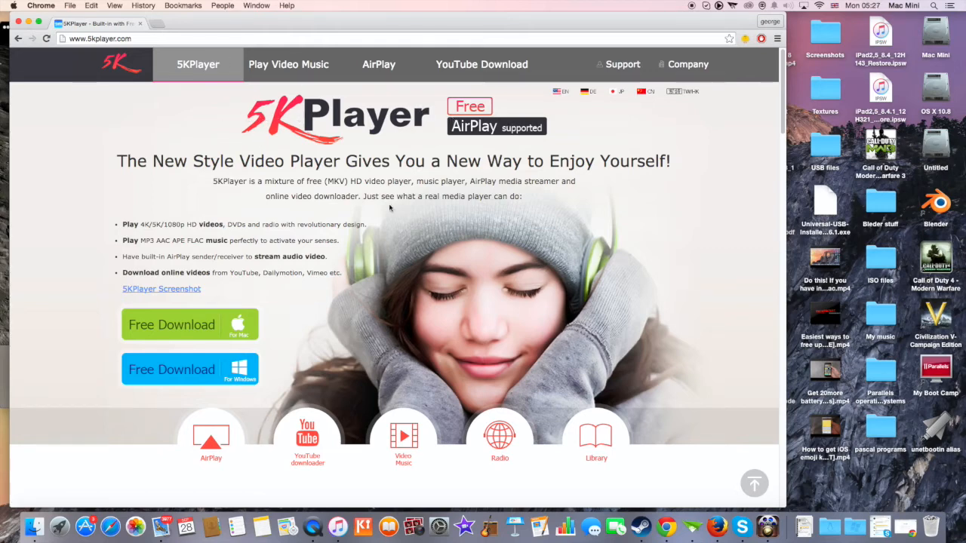
{"action": "mouse_move", "coordinate": [491, 236]}
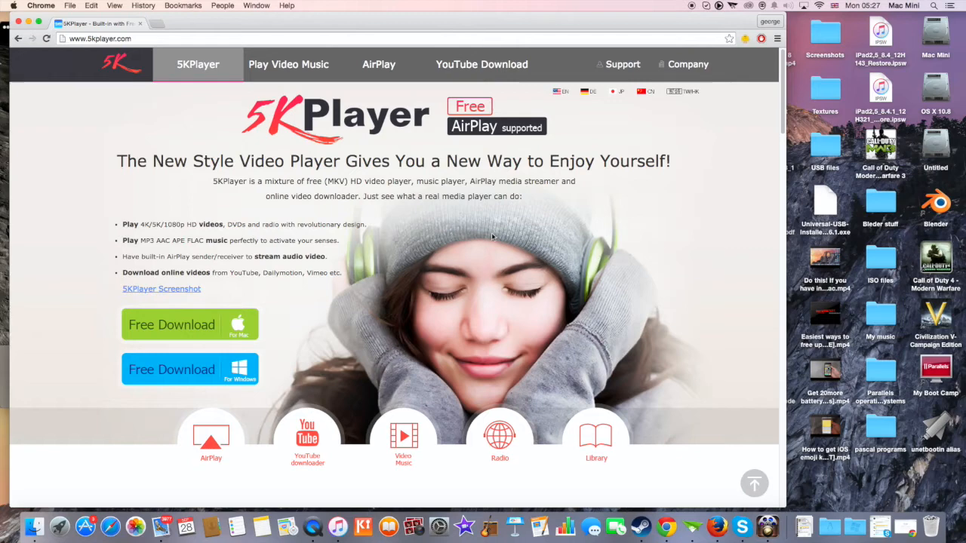
{"action": "mouse_move", "coordinate": [139, 379]}
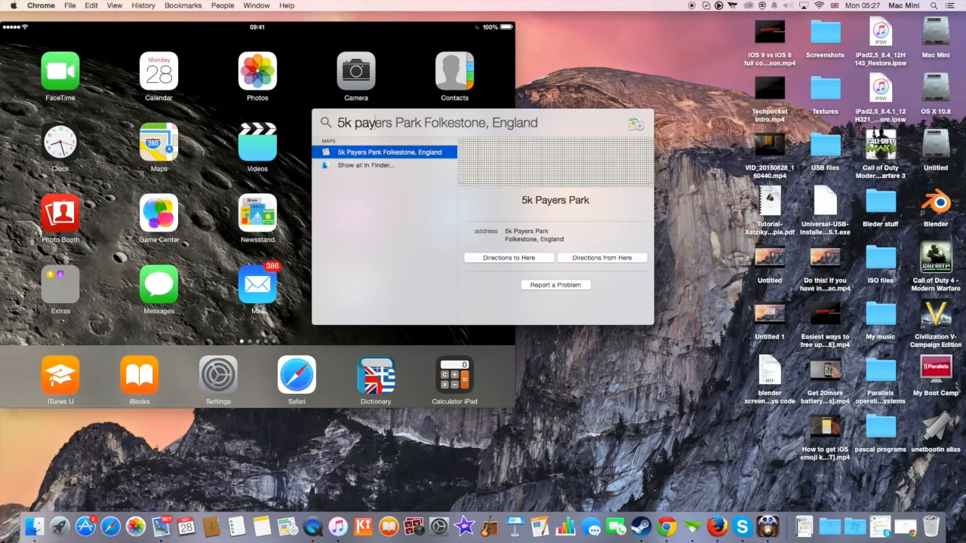
- Search Spotlight for '5k player'
{"action": "type", "text": "5k player"}
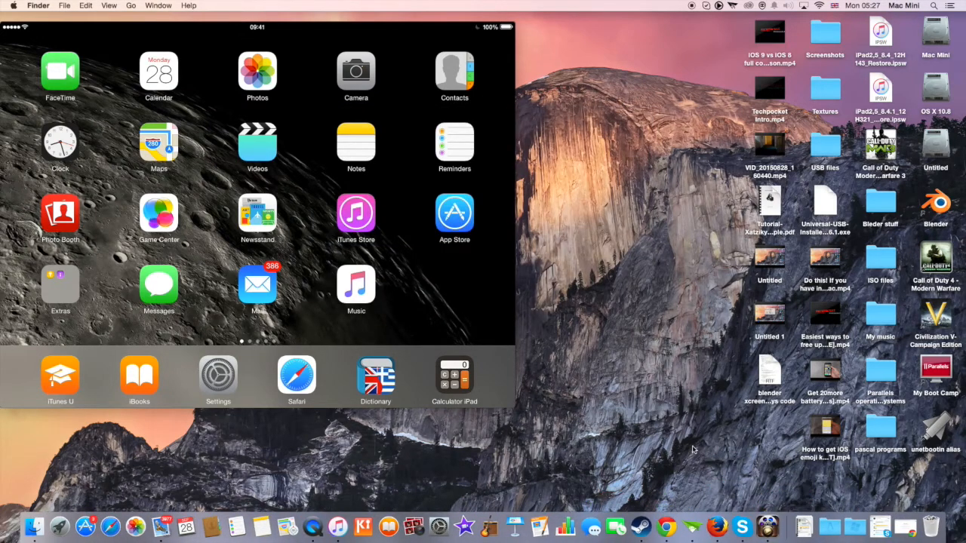
{"action": "mouse_move", "coordinate": [652, 392]}
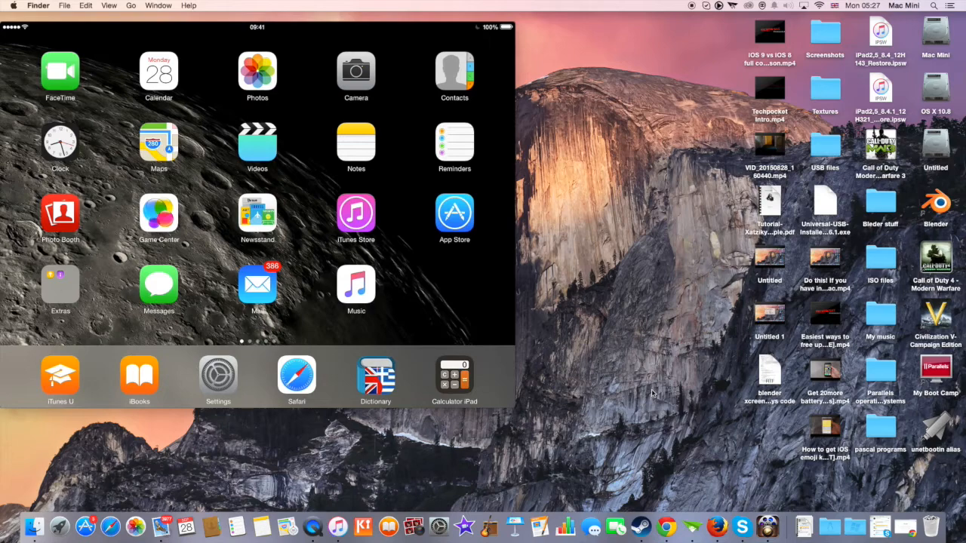
{"action": "mouse_move", "coordinate": [628, 392]}
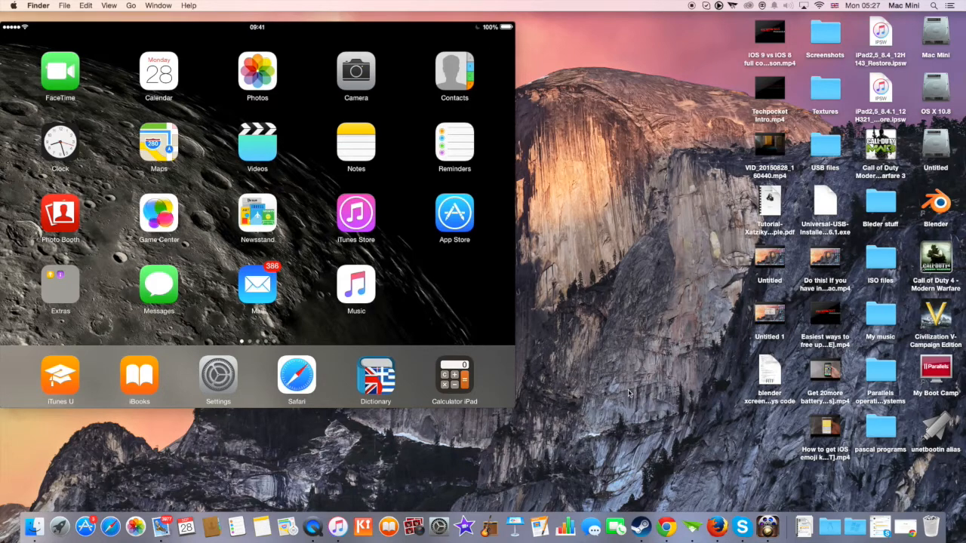
{"action": "mouse_move", "coordinate": [767, 505]}
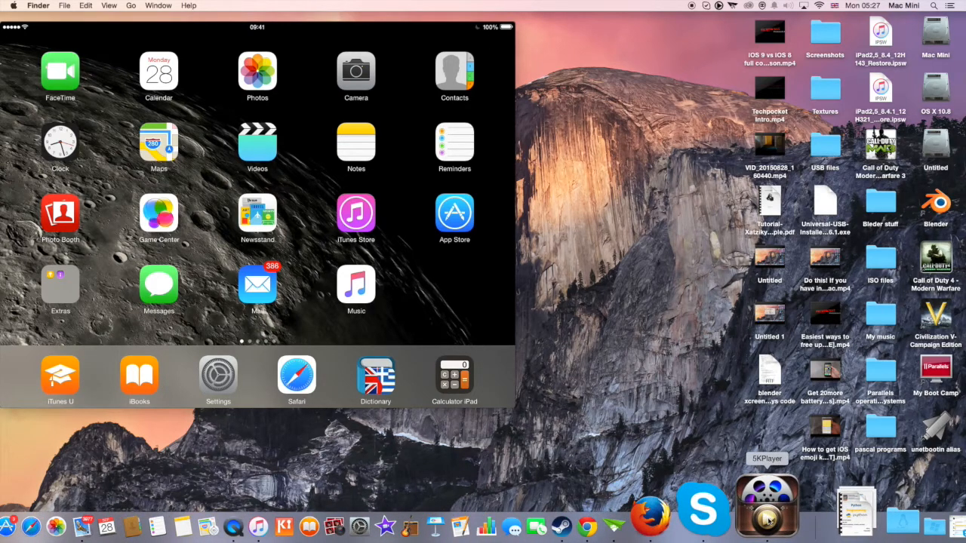
- Launch 5KPlayer from the Dock and bring up its AirPlay setup guide
{"action": "left_click", "coordinate": [766, 506]}
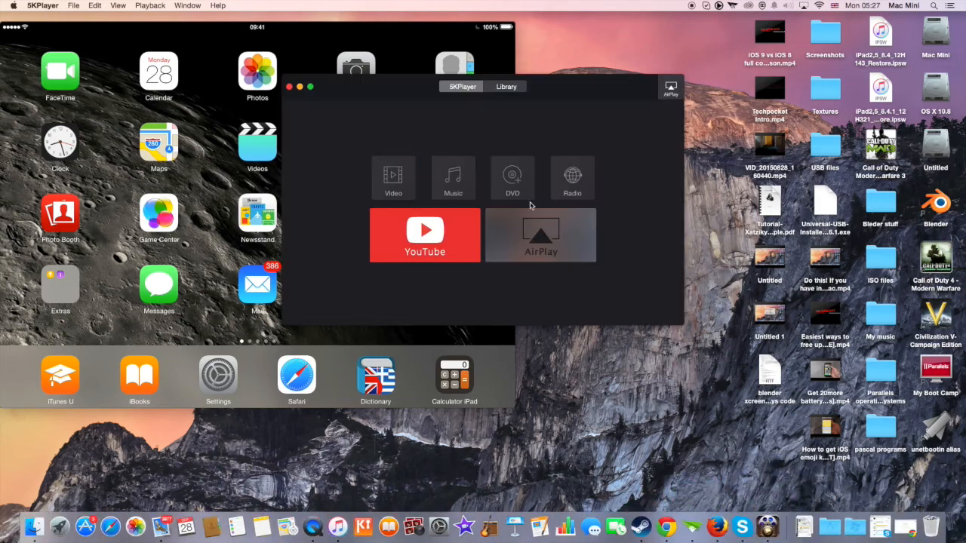
{"action": "left_click", "coordinate": [540, 235]}
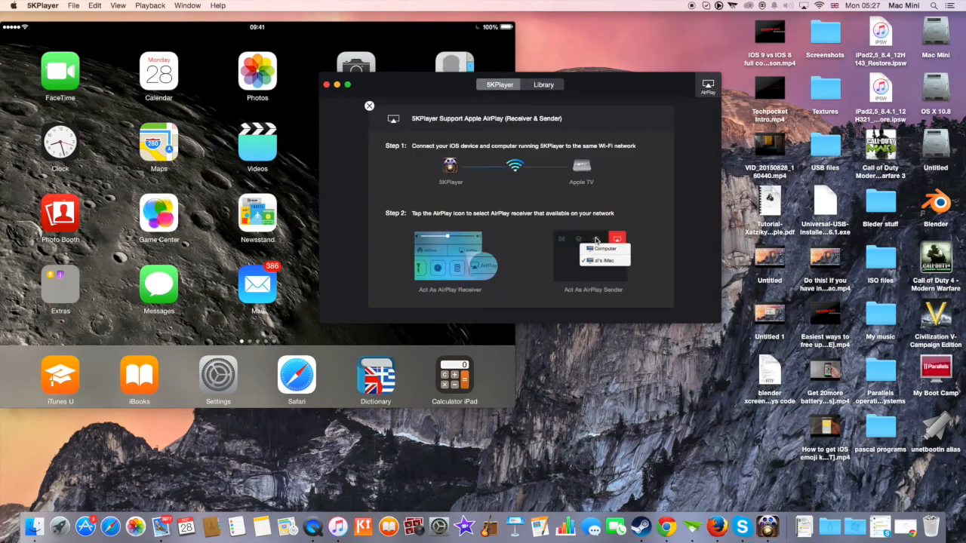
{"action": "mouse_move", "coordinate": [578, 240]}
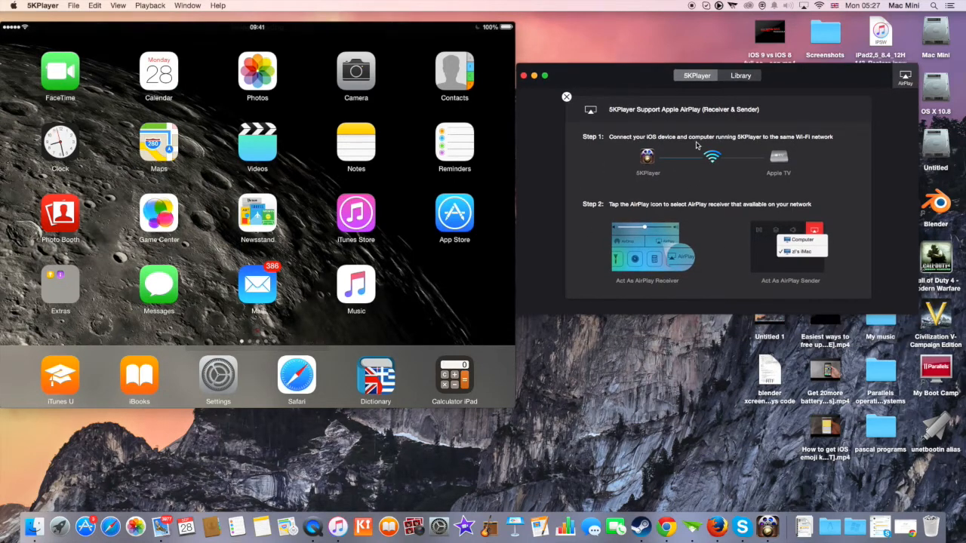
{"action": "mouse_move", "coordinate": [622, 143]}
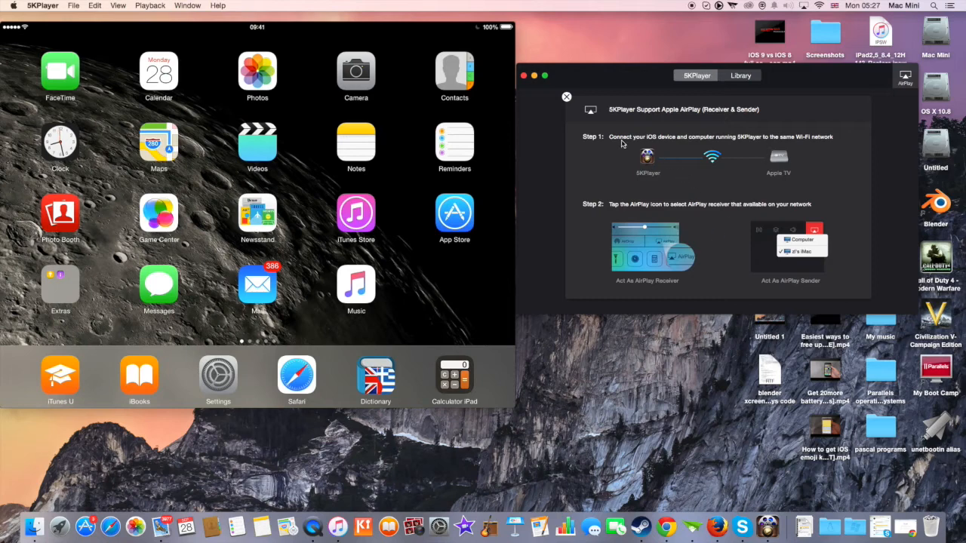
{"action": "mouse_move", "coordinate": [698, 187]}
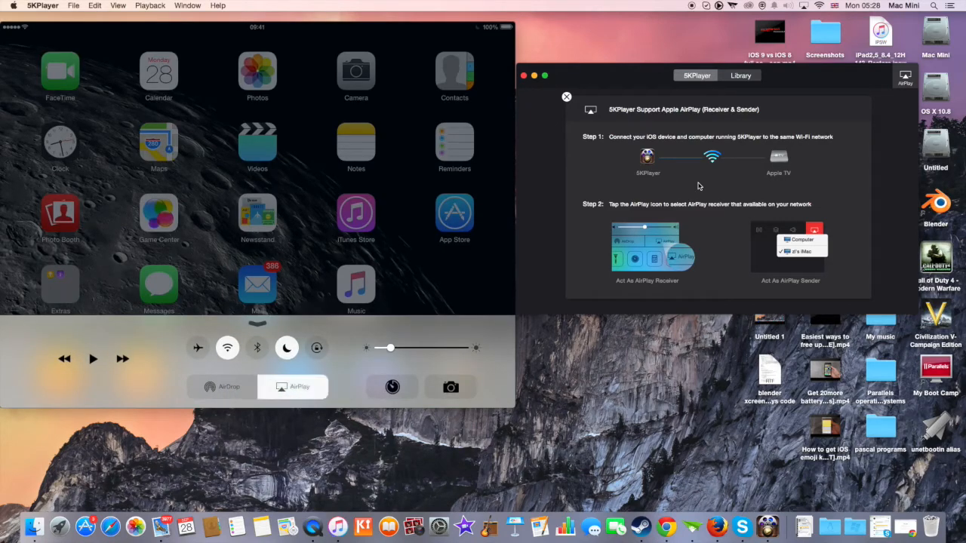
- Set the iPad's AirPlay destination to the Mac mini and close QuickTime's recording window
{"action": "left_click", "coordinate": [300, 386]}
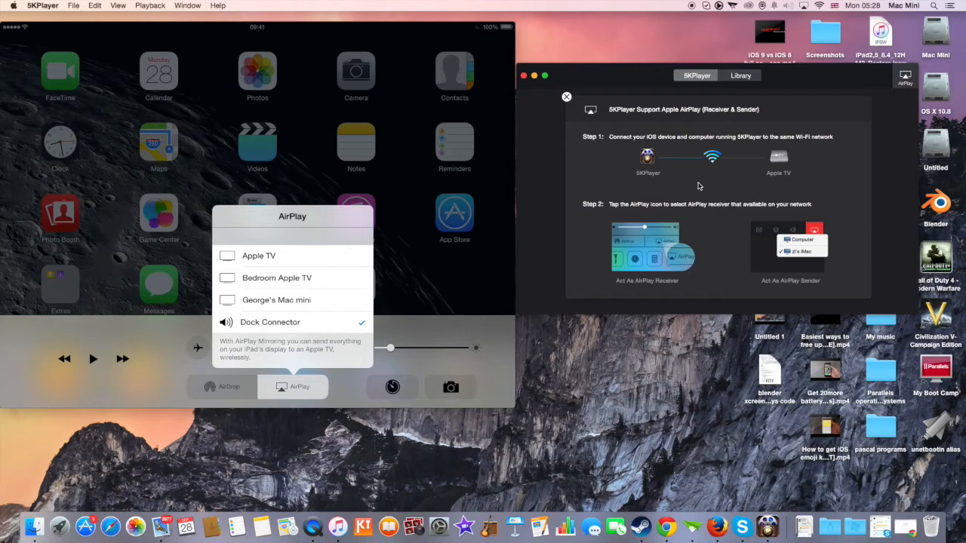
{"action": "left_click", "coordinate": [277, 300]}
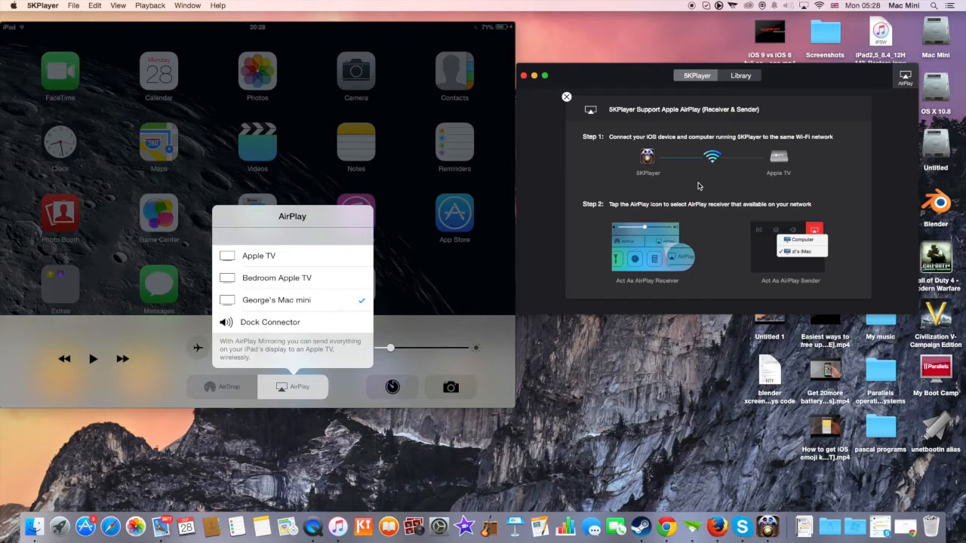
{"action": "mouse_move", "coordinate": [634, 212]}
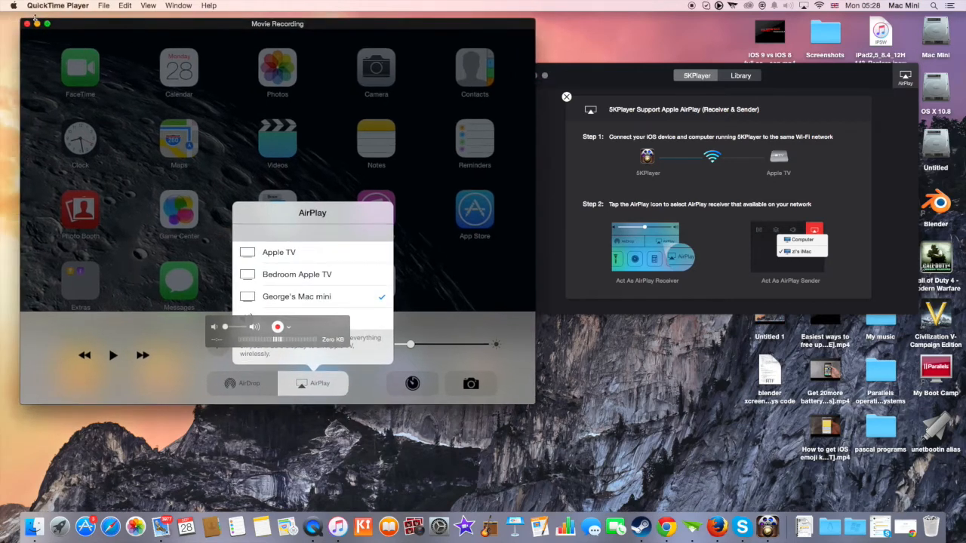
{"action": "left_click", "coordinate": [26, 23]}
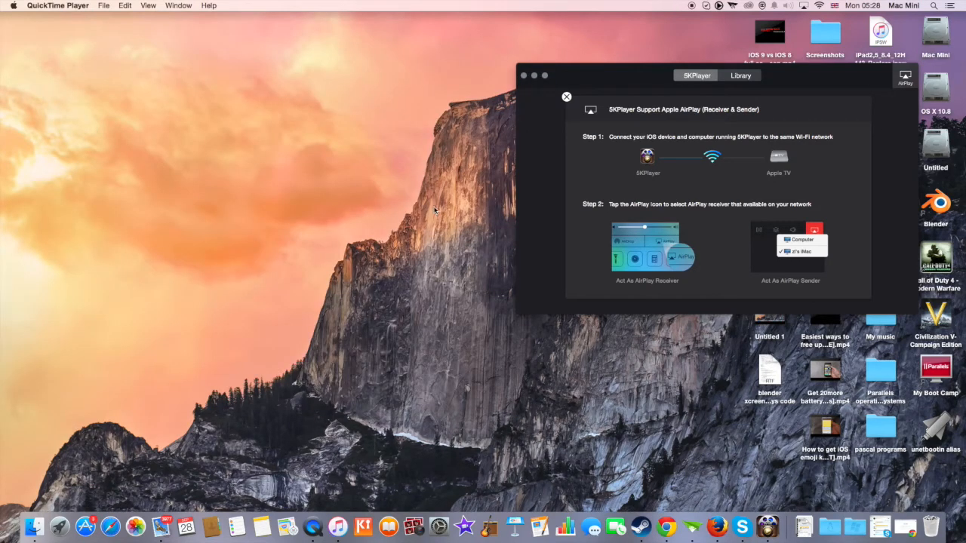
{"action": "mouse_move", "coordinate": [454, 220]}
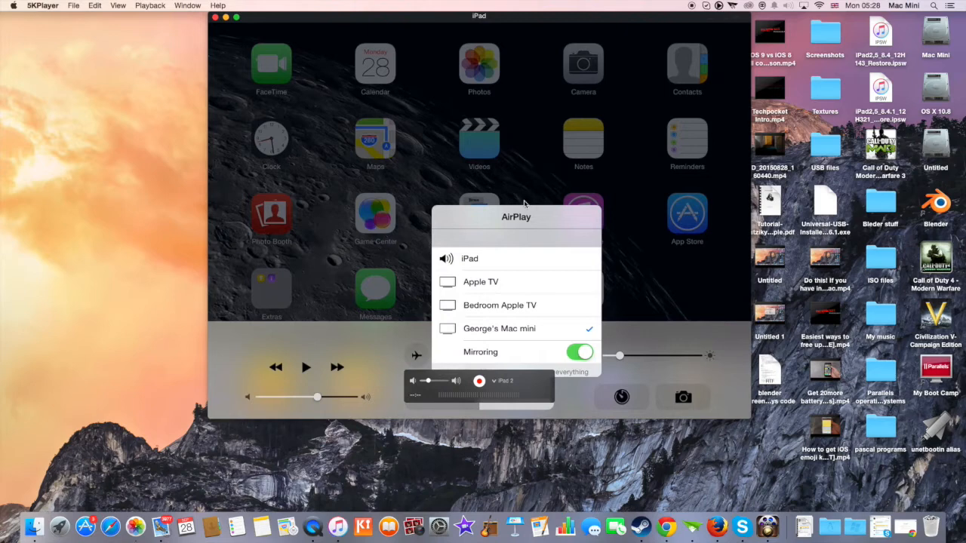
{"action": "mouse_move", "coordinate": [487, 369]}
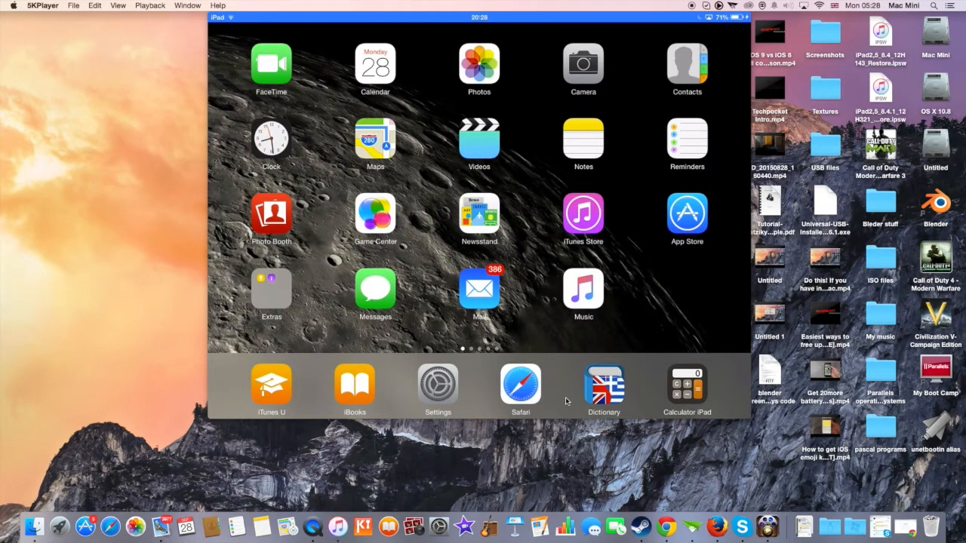
- Swipe through the mirrored iPad home screen pages in the 5KPlayer window
{"action": "scroll", "scroll_direction": "left", "scroll_amount": 3}
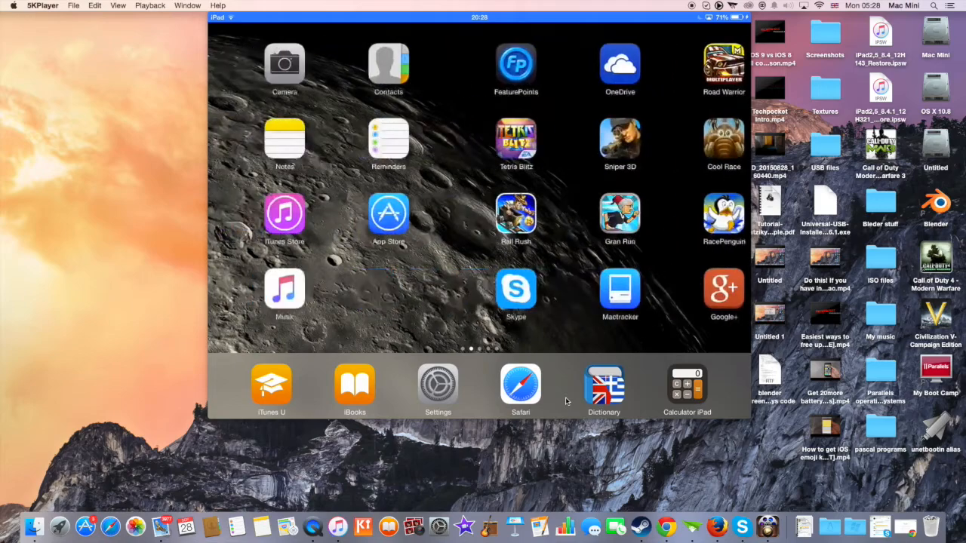